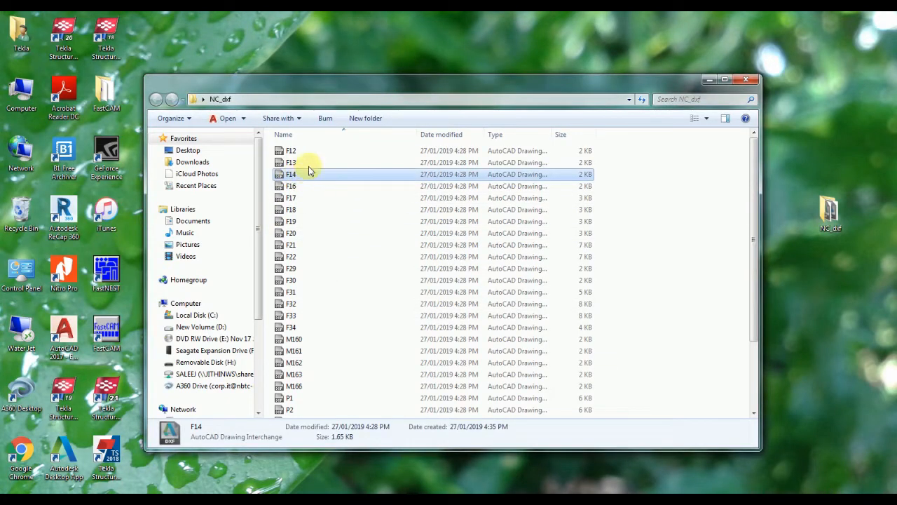
Copy the paths of all 31 selected DXF files in the NC_dxf folder.
scroll(down, 3)
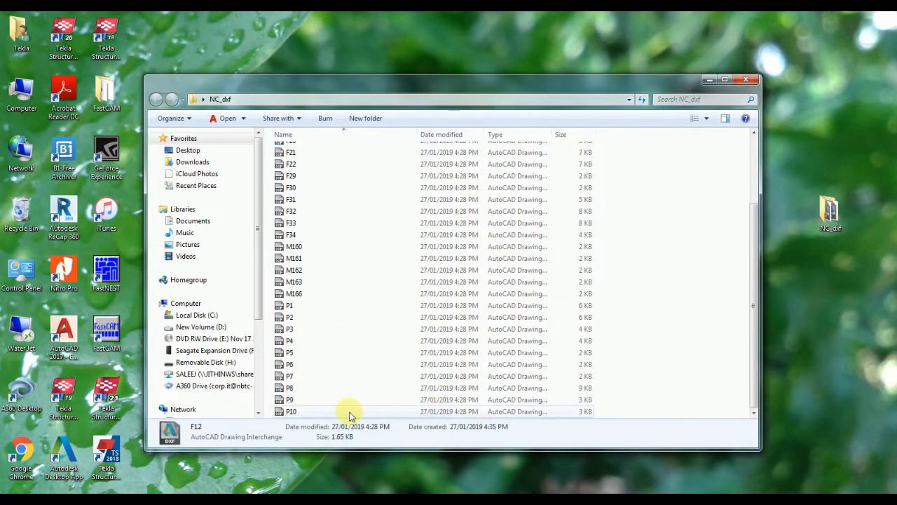
right_click(350, 412)
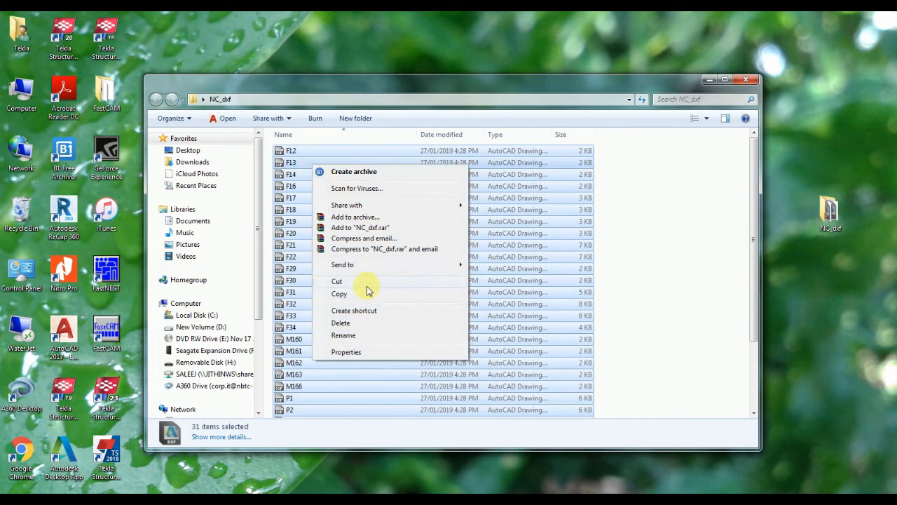
mouse_move(483, 368)
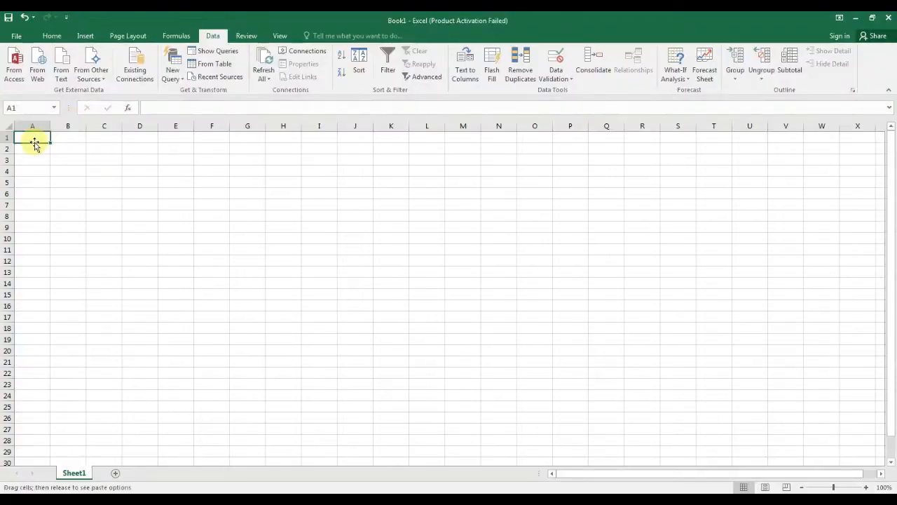
Paste the 31 DXF file paths into column A and select the column.
right_click(32, 137)
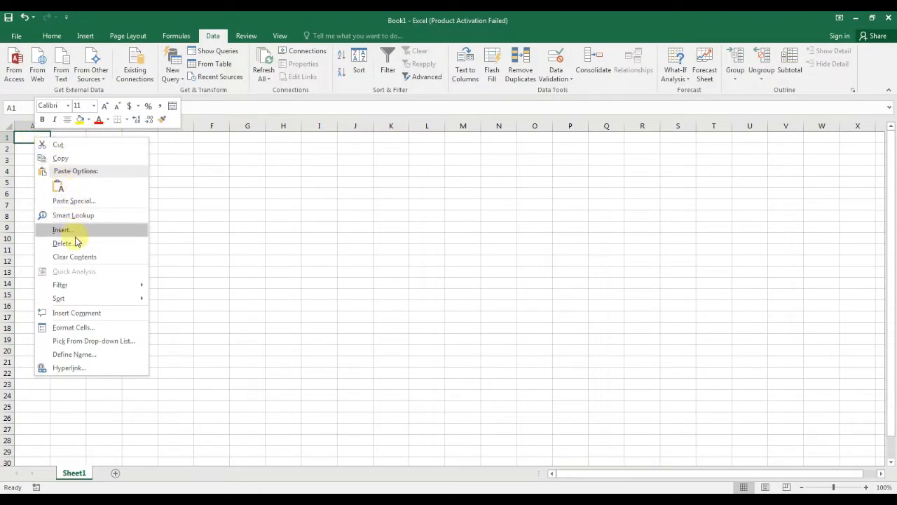
click(59, 184)
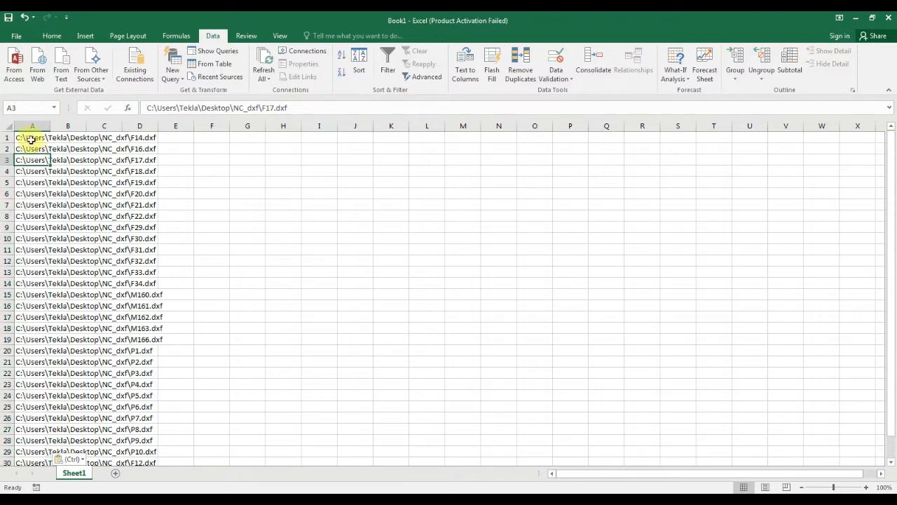
click(30, 126)
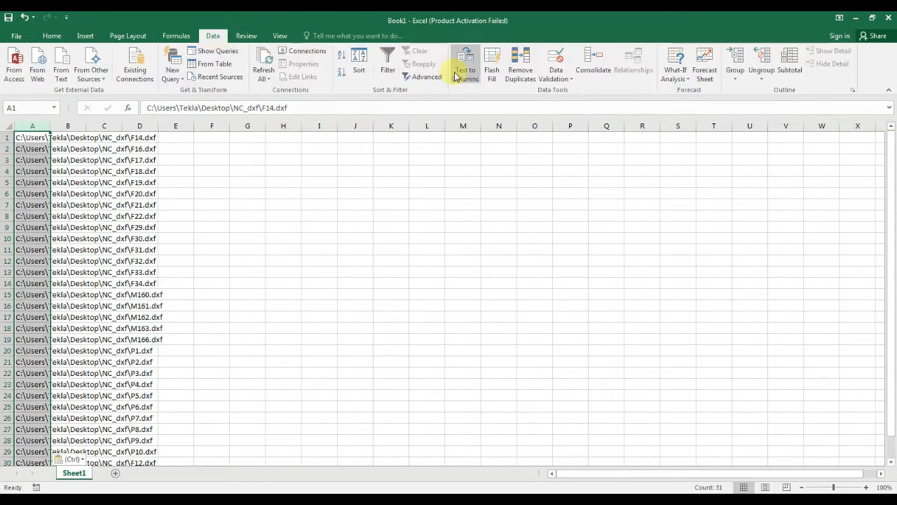
Split the paths at each backslash with Text to Columns so column F holds names like F14.dxf.
click(466, 63)
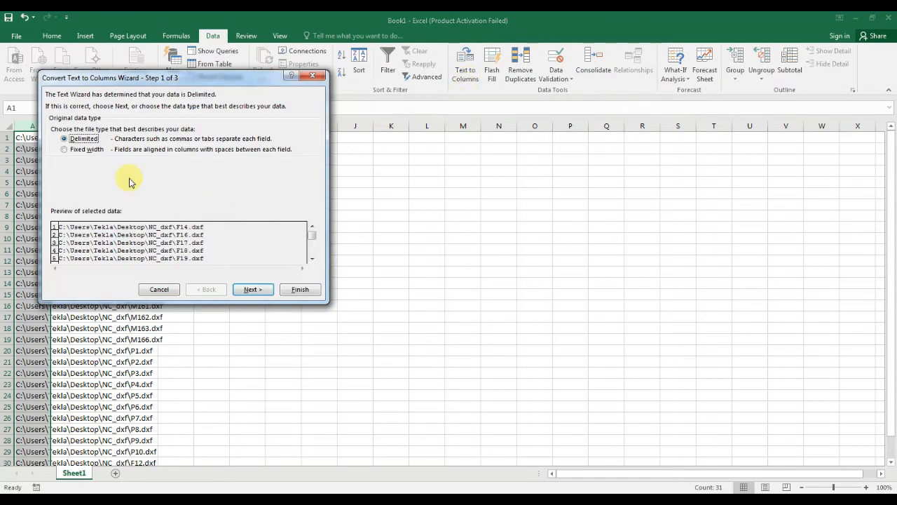
click(252, 289)
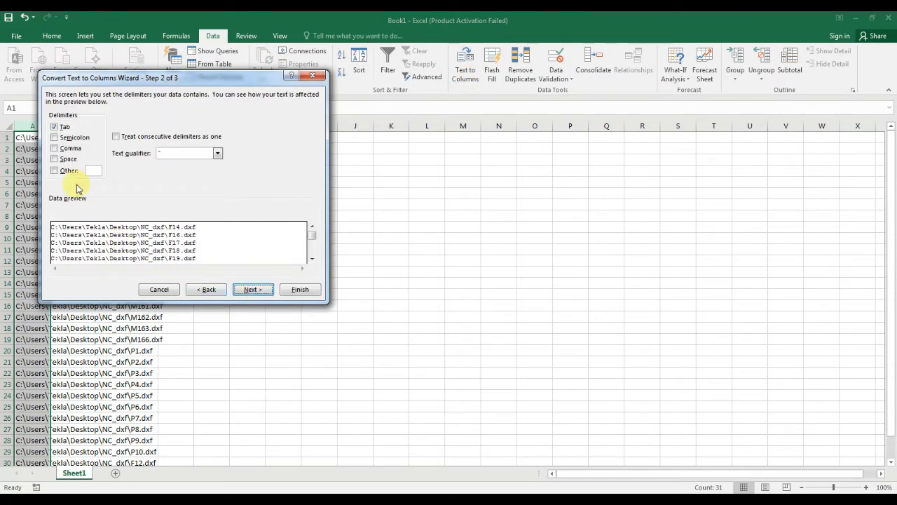
click(55, 171)
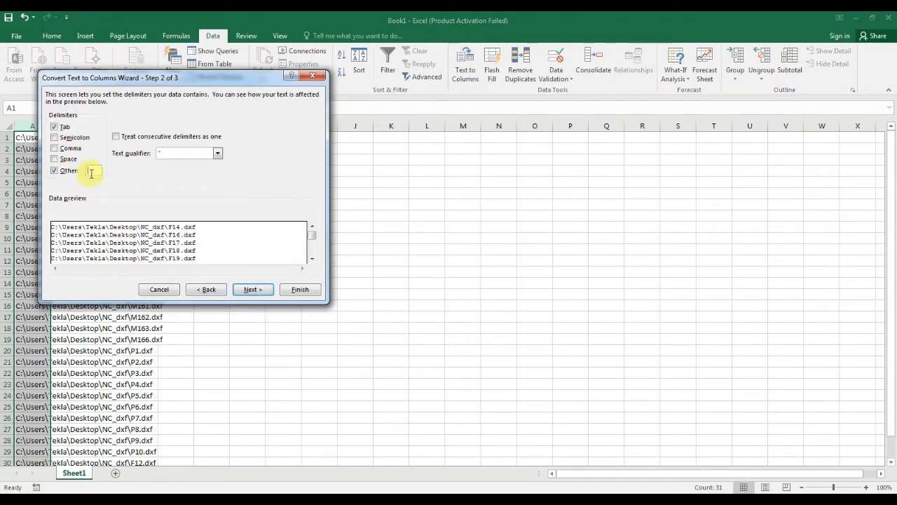
text(\)
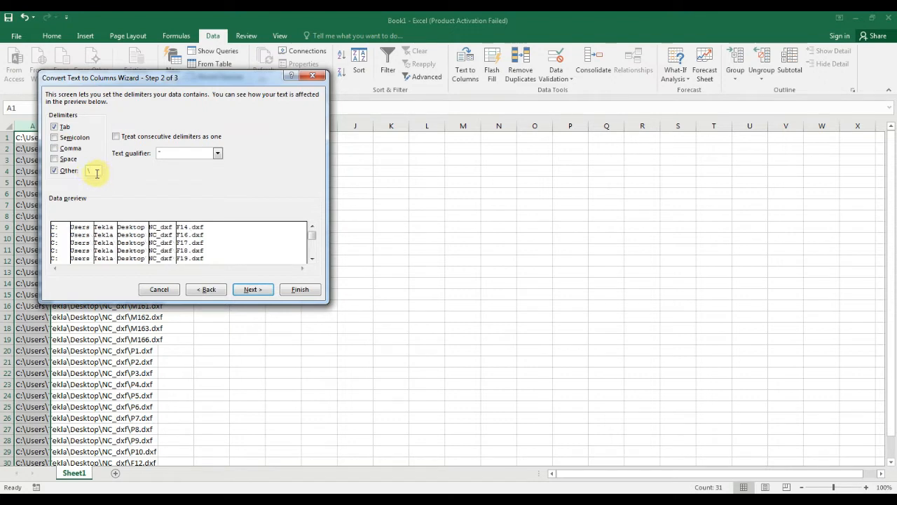
text(\)
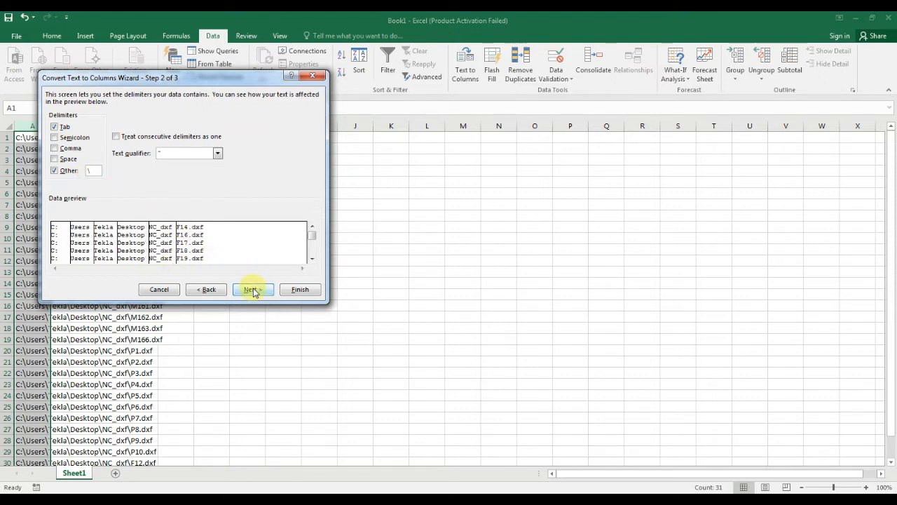
click(300, 288)
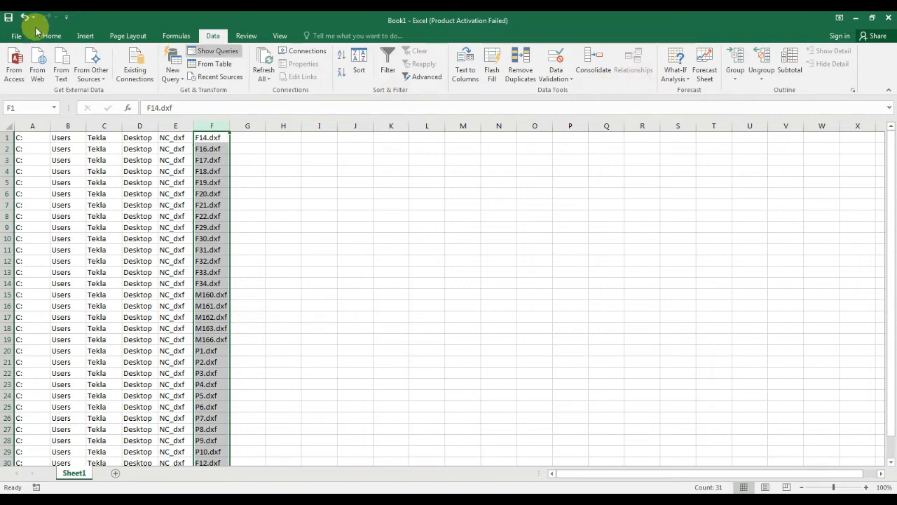
Replace .dxf with nothing across all 31 names so column F reads F14, F16, F17.
click(51, 36)
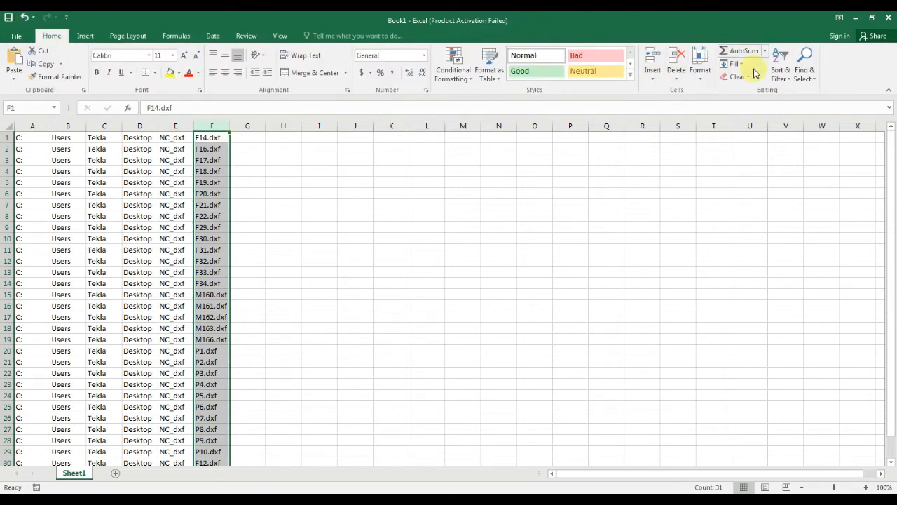
click(805, 68)
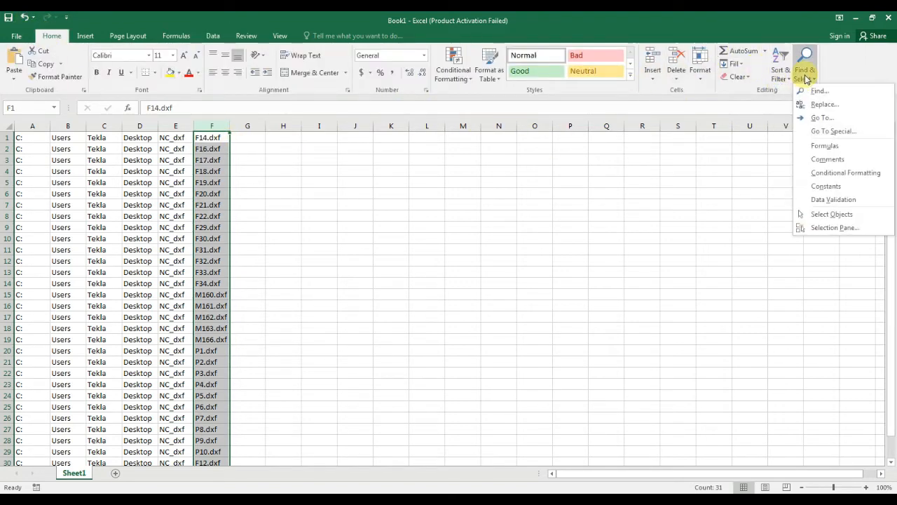
click(824, 104)
text(.dxf)
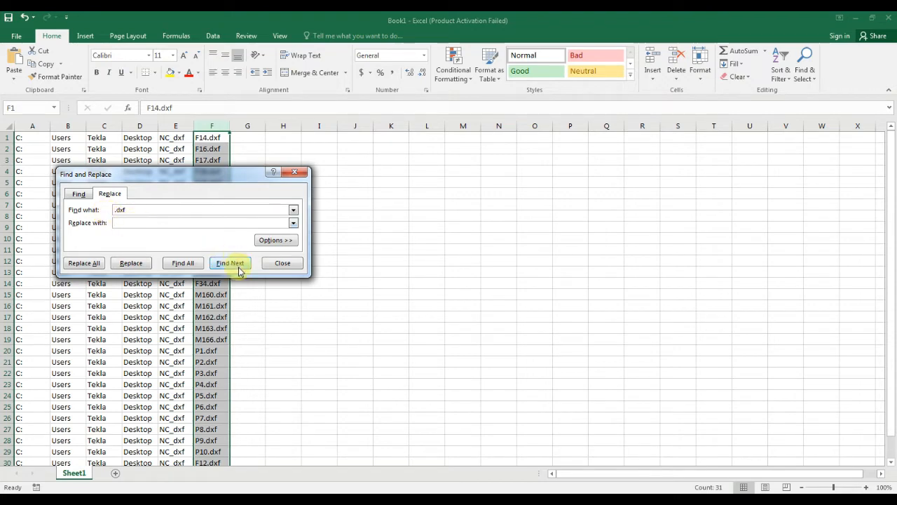
click(84, 263)
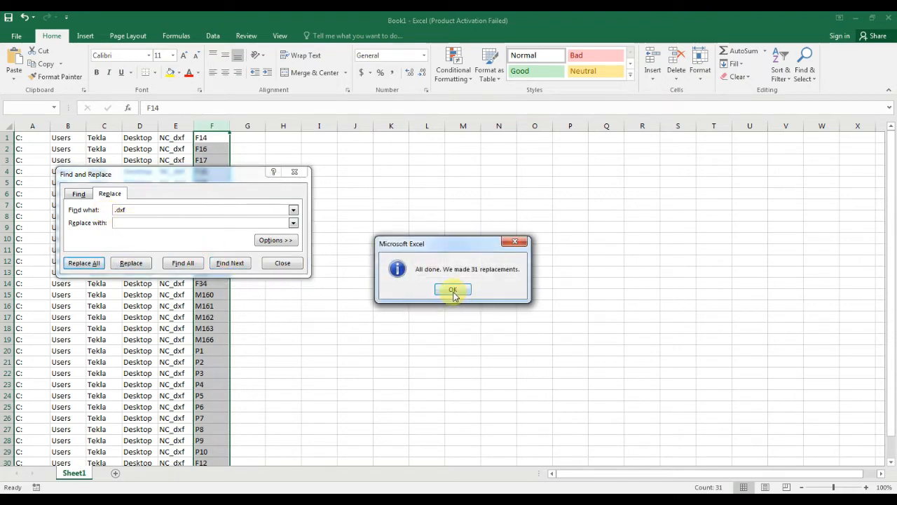
click(453, 288)
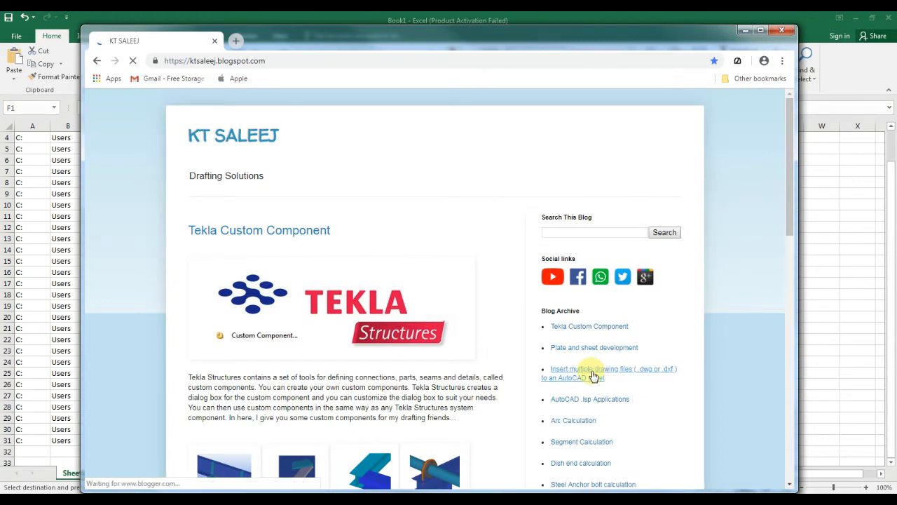
Generate the AutoLISP insert program from the DXF names on the Insert multiple drawing files post and inspect it.
click(611, 367)
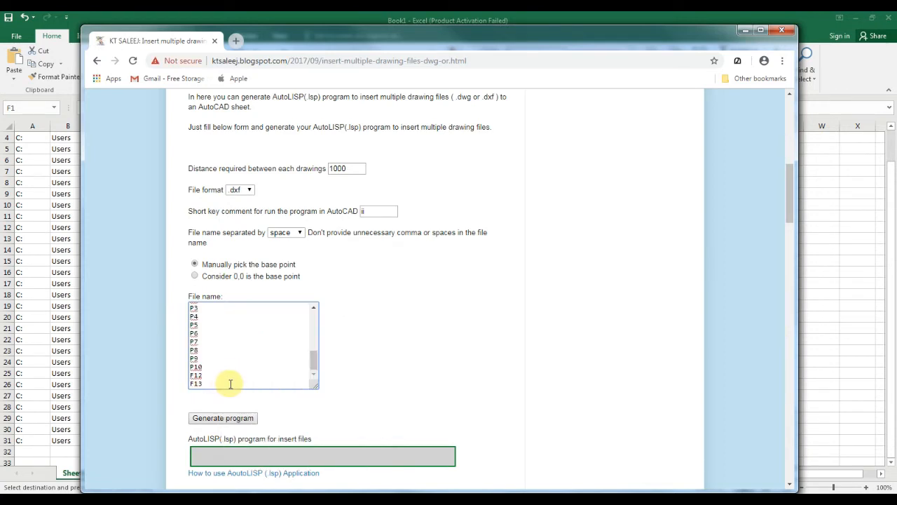
click(221, 418)
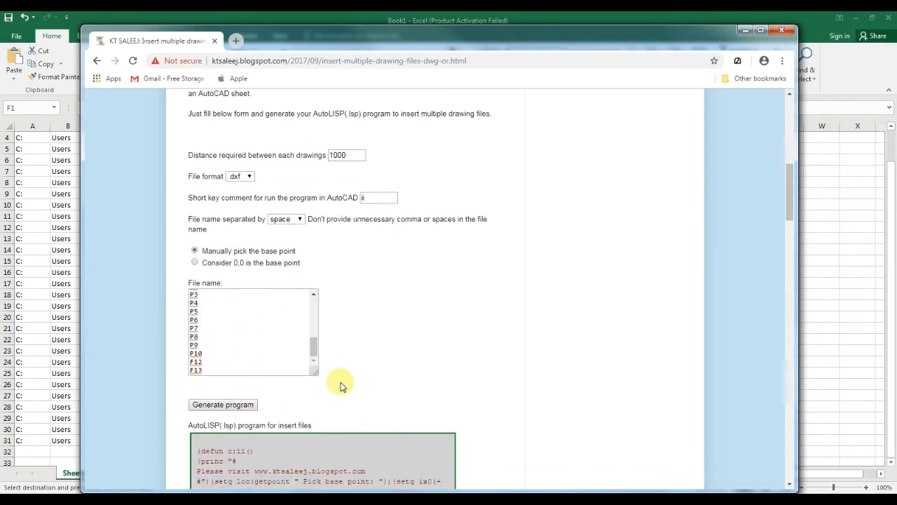
scroll(down, 3)
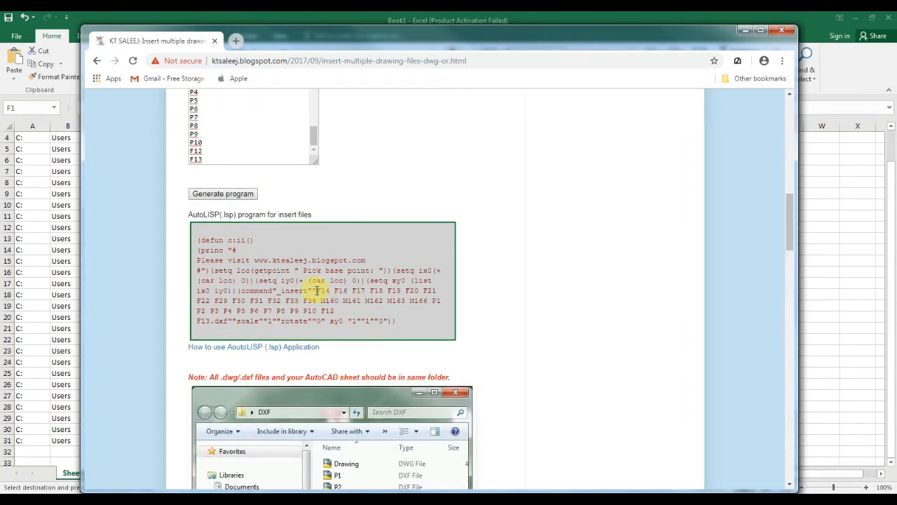
drag(319, 290, 293, 311)
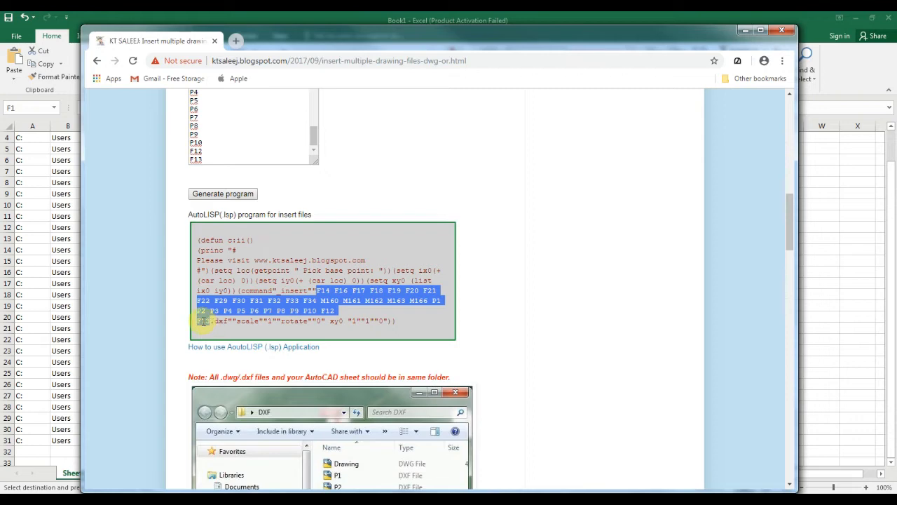
scroll(up, 3)
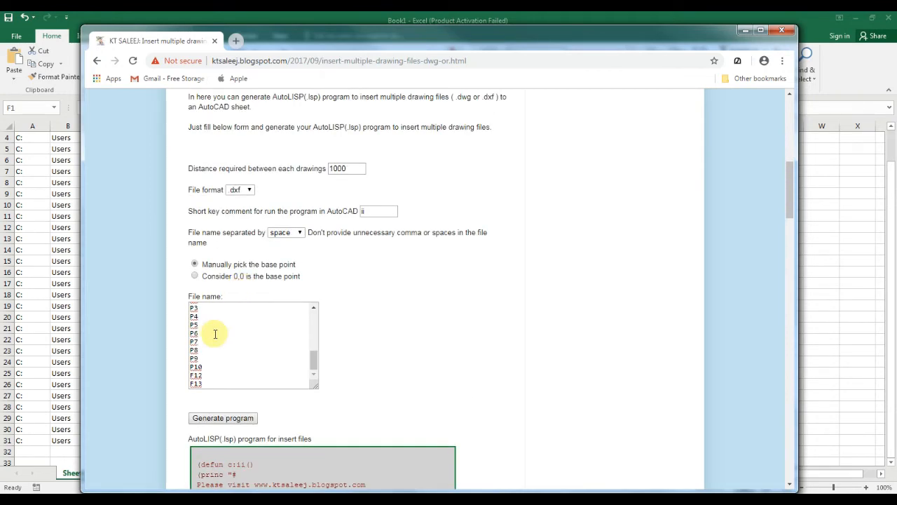
Paste the space-separated names into the file-name box and review the regenerated insert commands for each DXF.
right_click(193, 342)
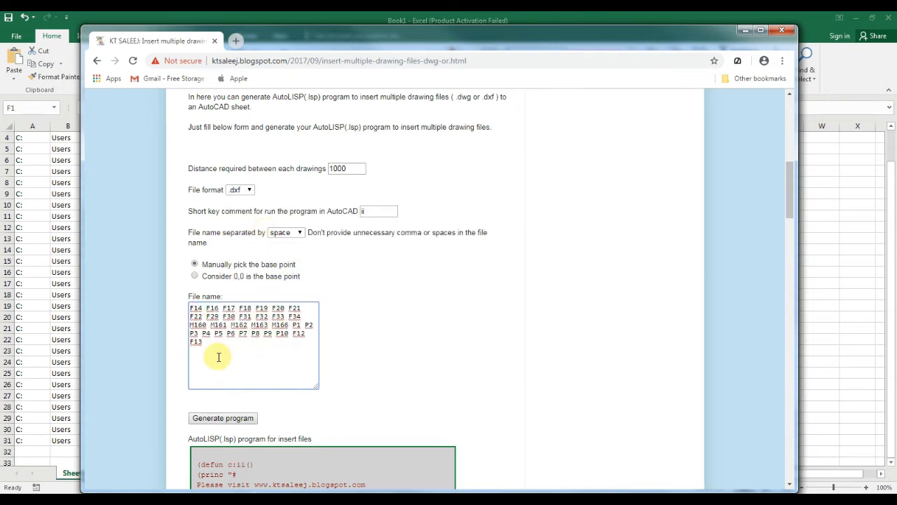
scroll(down, 3)
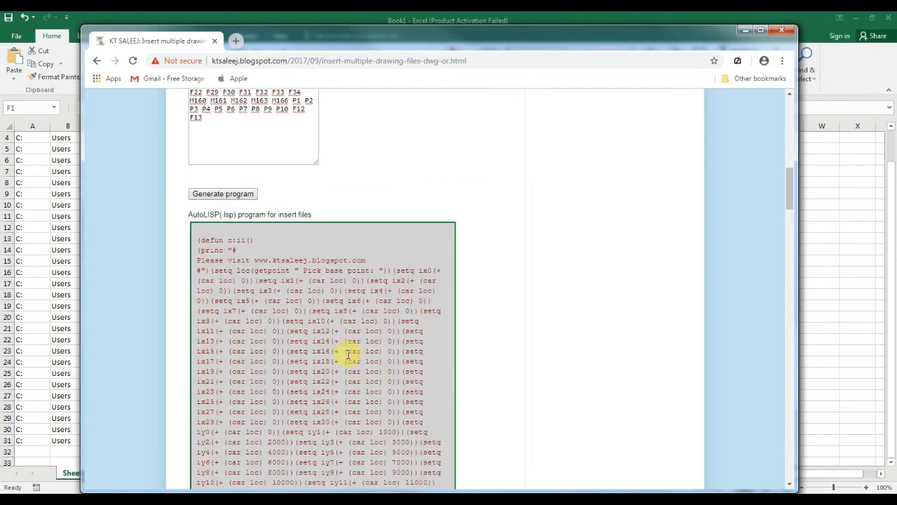
scroll(down, 3)
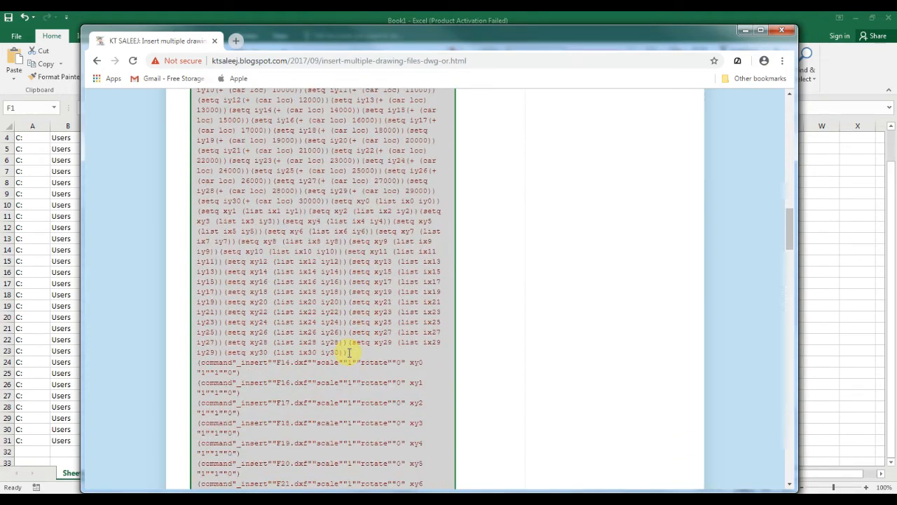
scroll(down, 3)
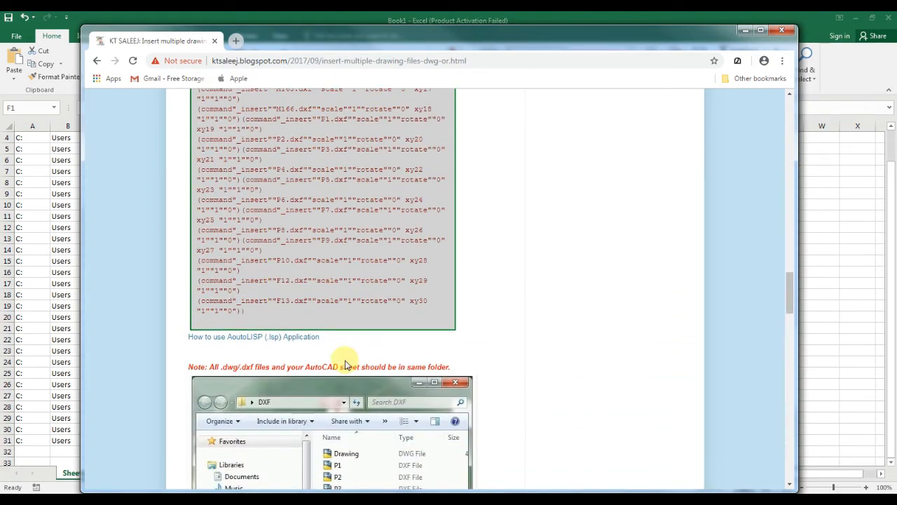
scroll(up, 3)
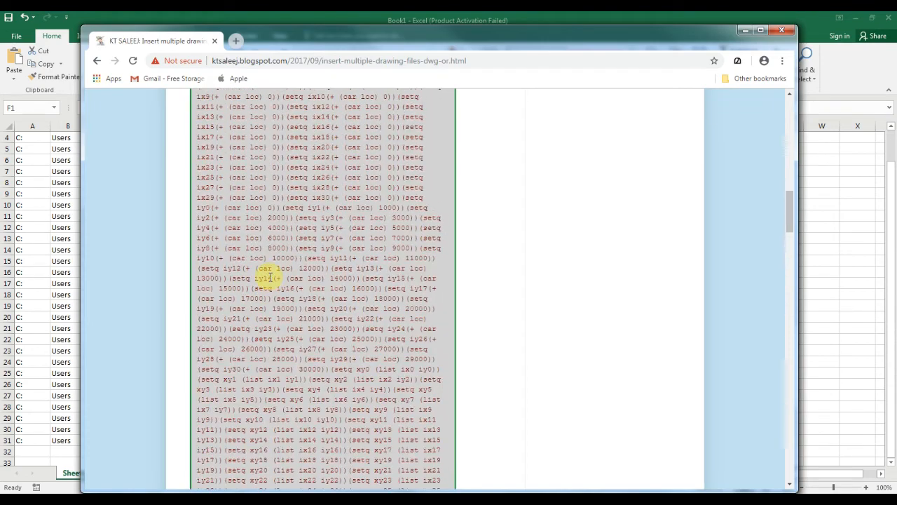
scroll(up, 3)
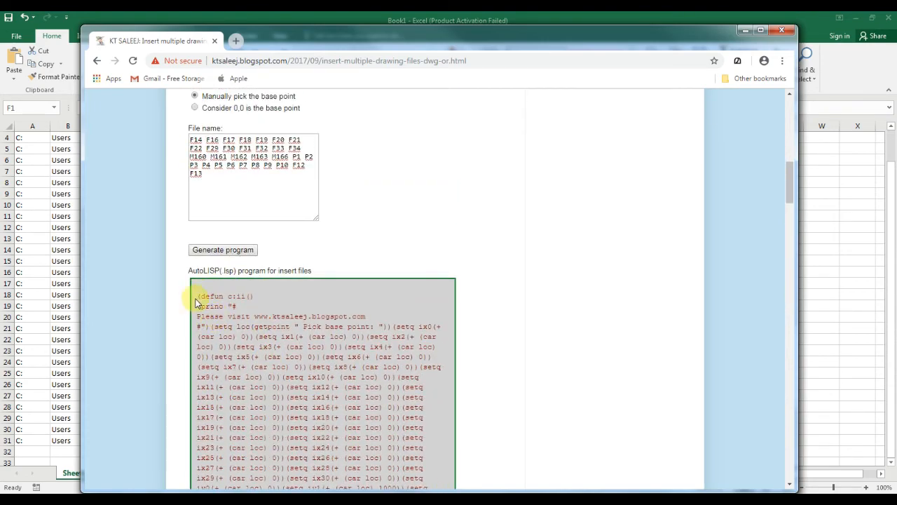
scroll(down, 3)
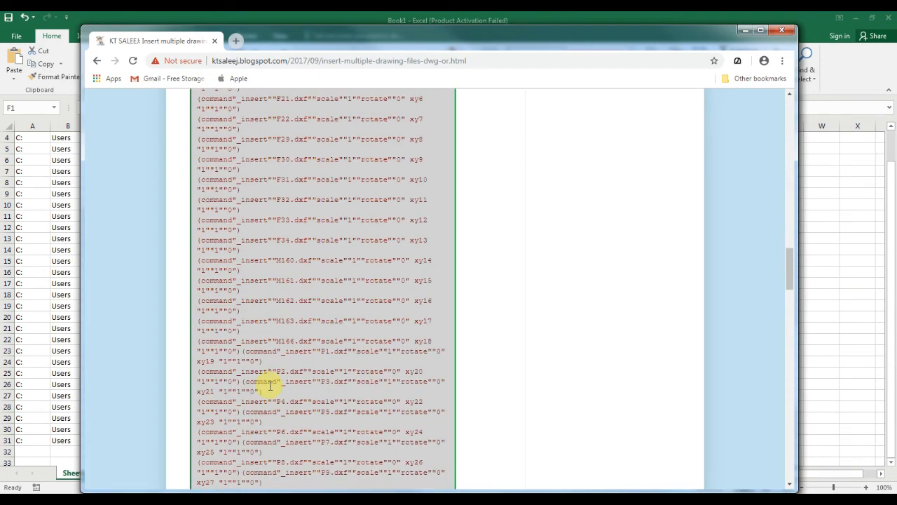